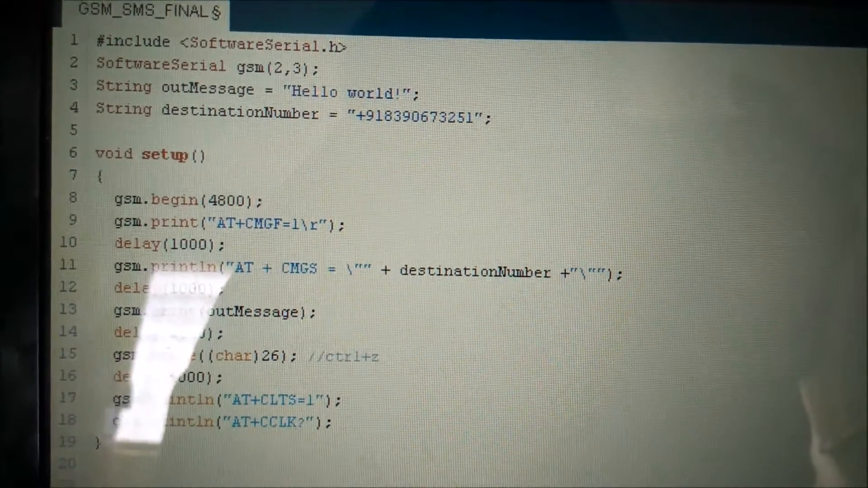
{"action": "scroll", "scroll_direction": "down", "scroll_amount": 3}
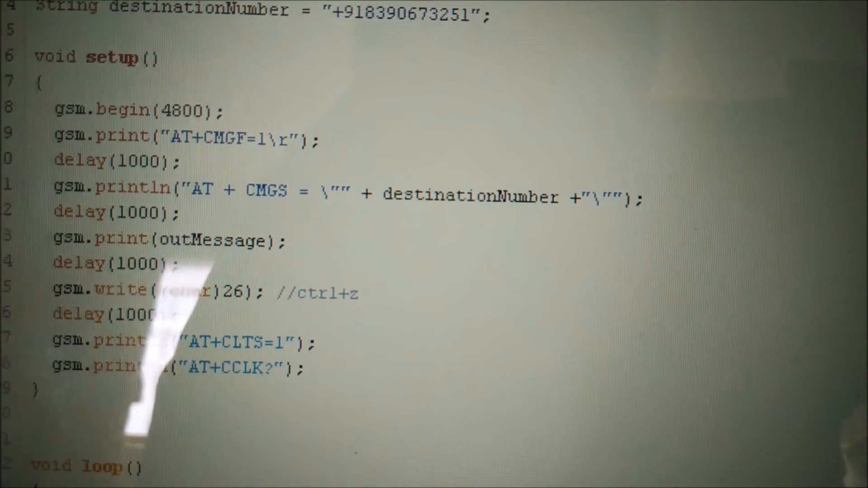
{"action": "scroll", "scroll_direction": "down", "scroll_amount": 3}
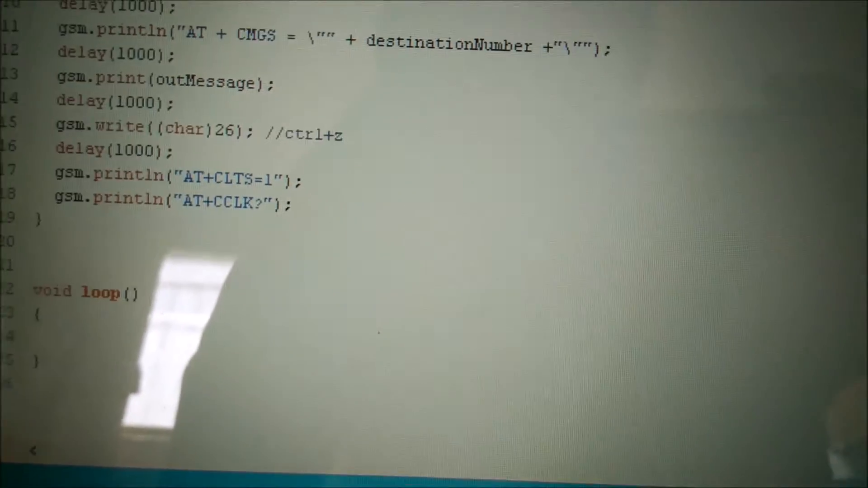
{"action": "scroll", "scroll_direction": "down", "scroll_amount": 3}
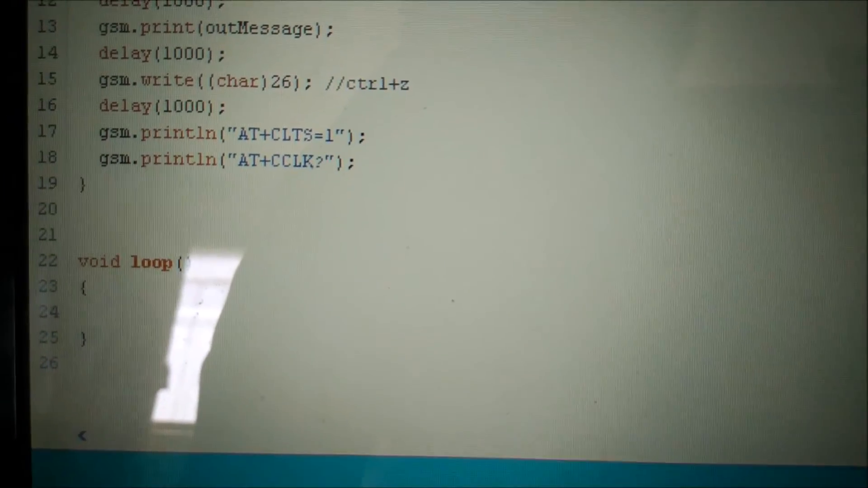